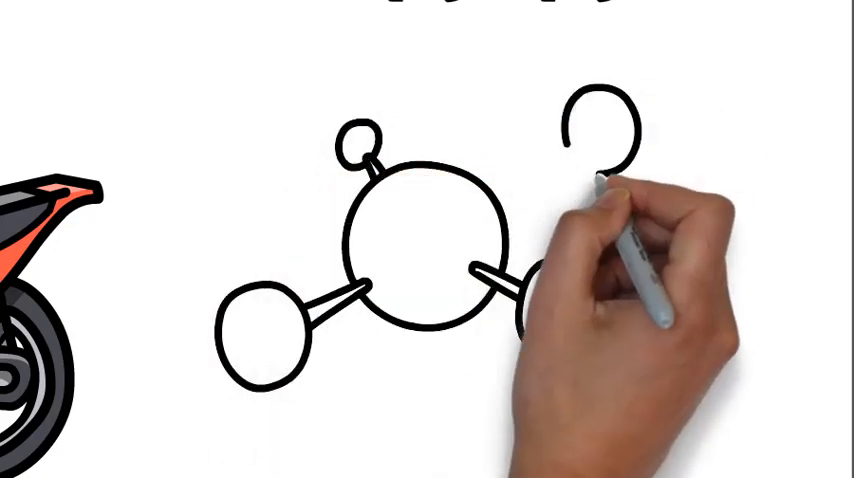
mouse_move(256, 324)
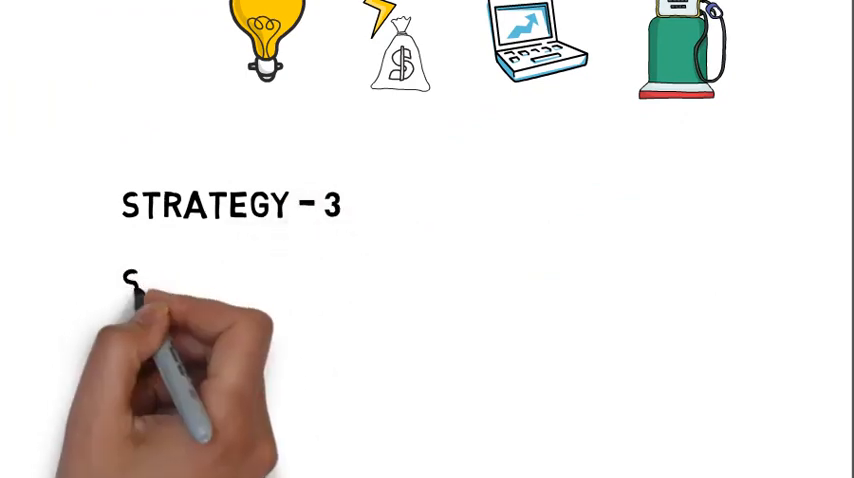
type("STACK DISCOUNTS IN THE RIGHT ORDER")
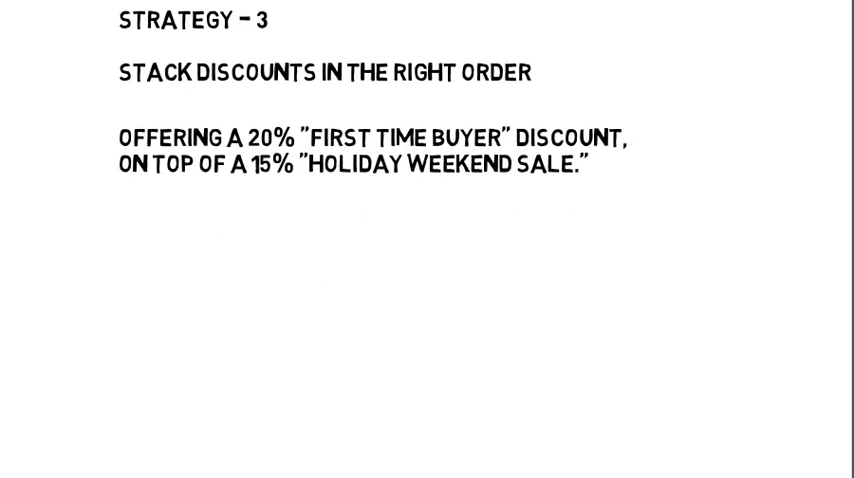
type("10% OFF, B")
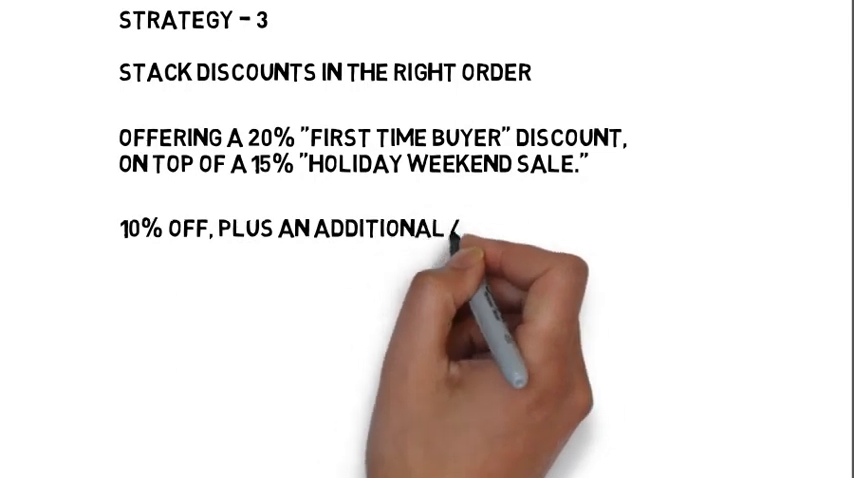
type("40% OFF MOR")
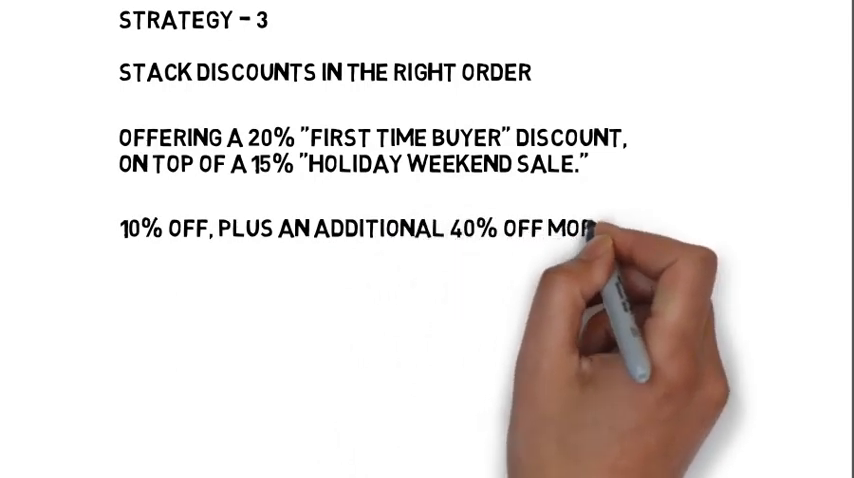